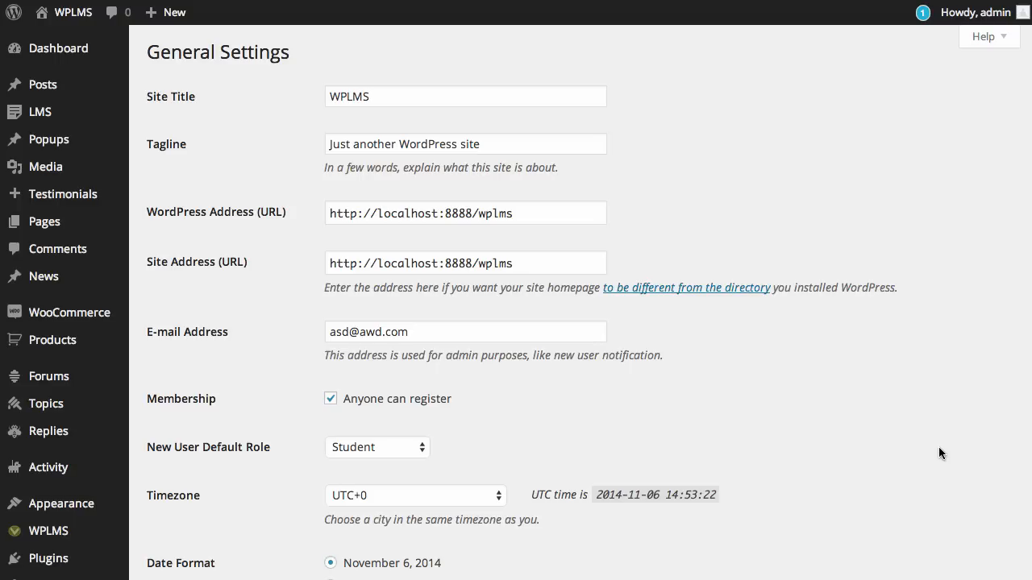
mouse_move(911, 445)
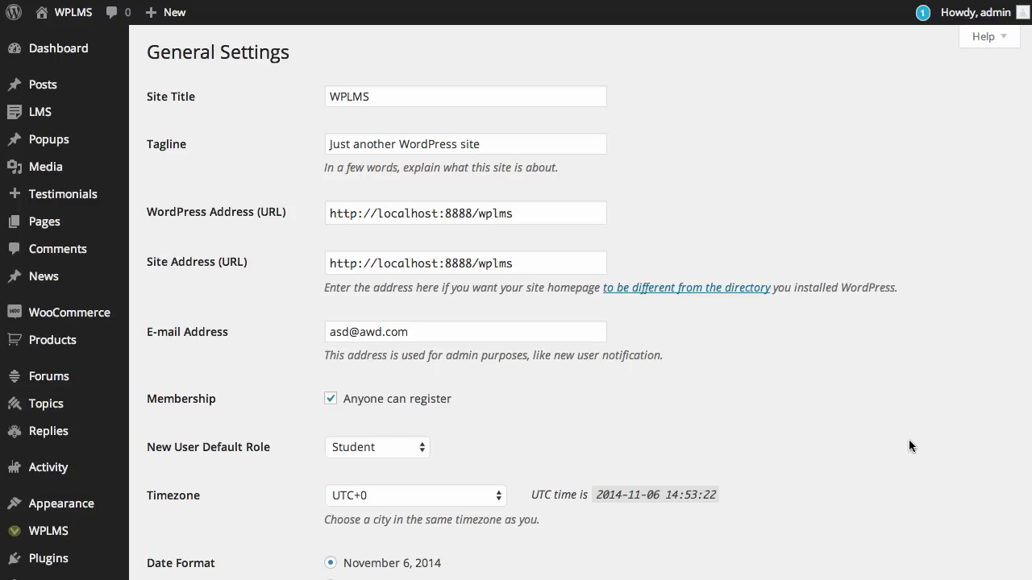
mouse_move(196, 202)
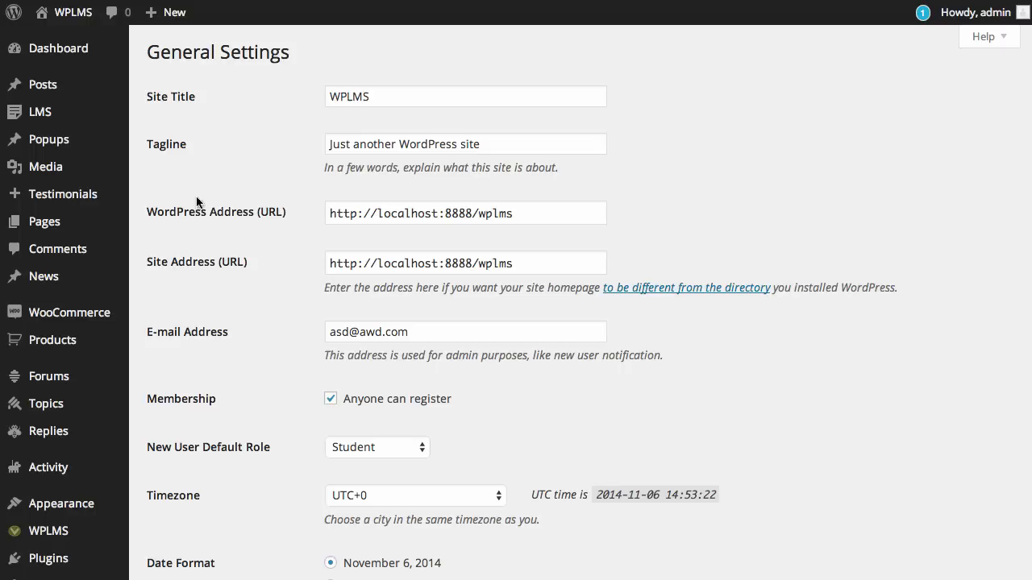
Navigate from the wplms site folder into wp-content > themes > wplms > languages
scroll(down, 3)
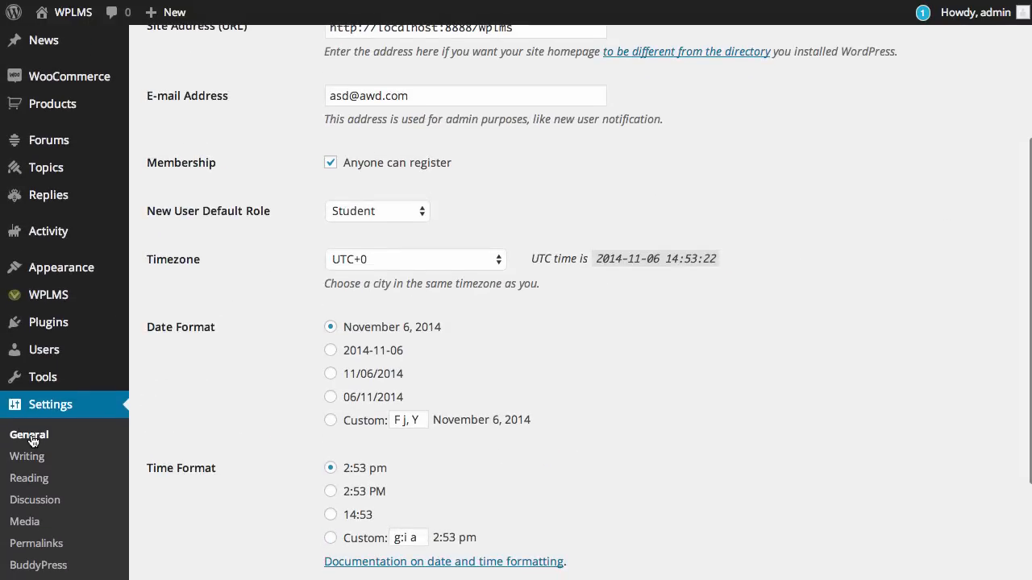
scroll(down, 3)
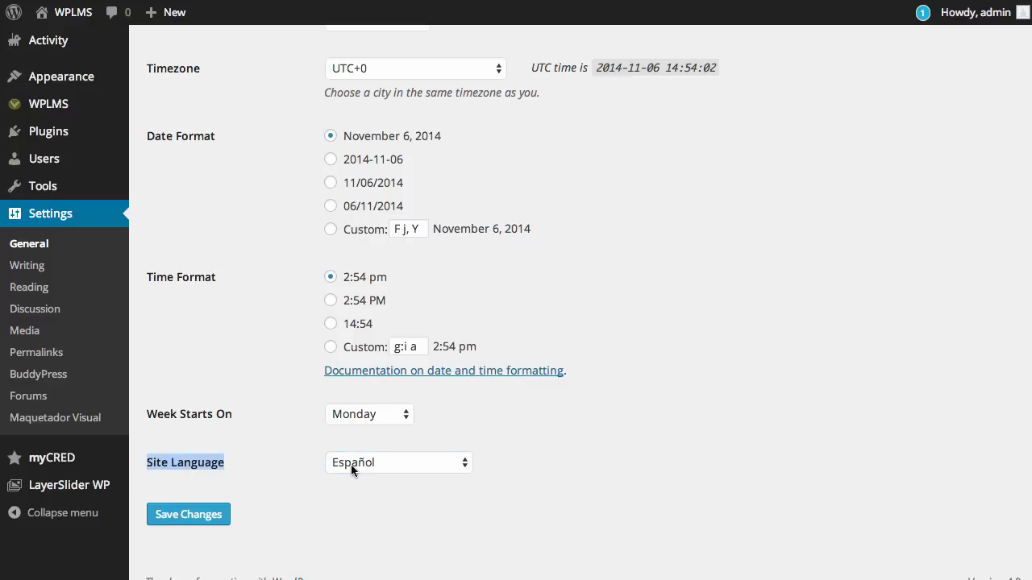
mouse_move(698, 445)
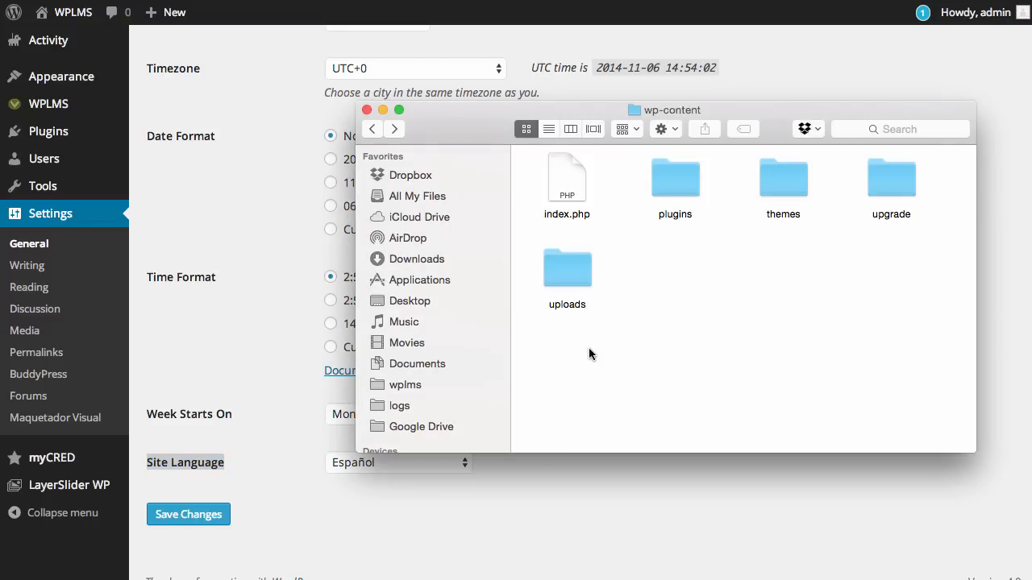
click(371, 129)
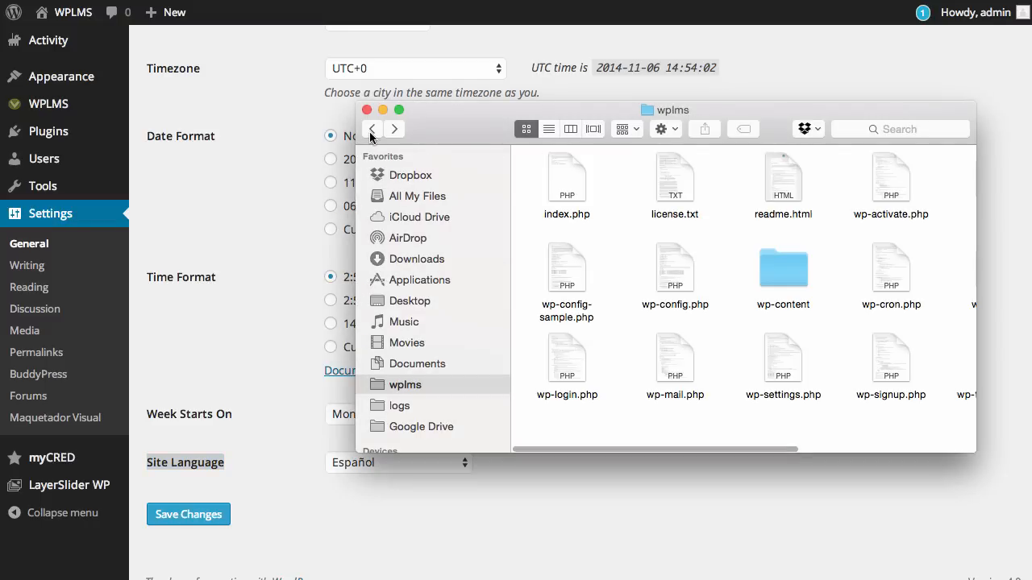
double_click(783, 266)
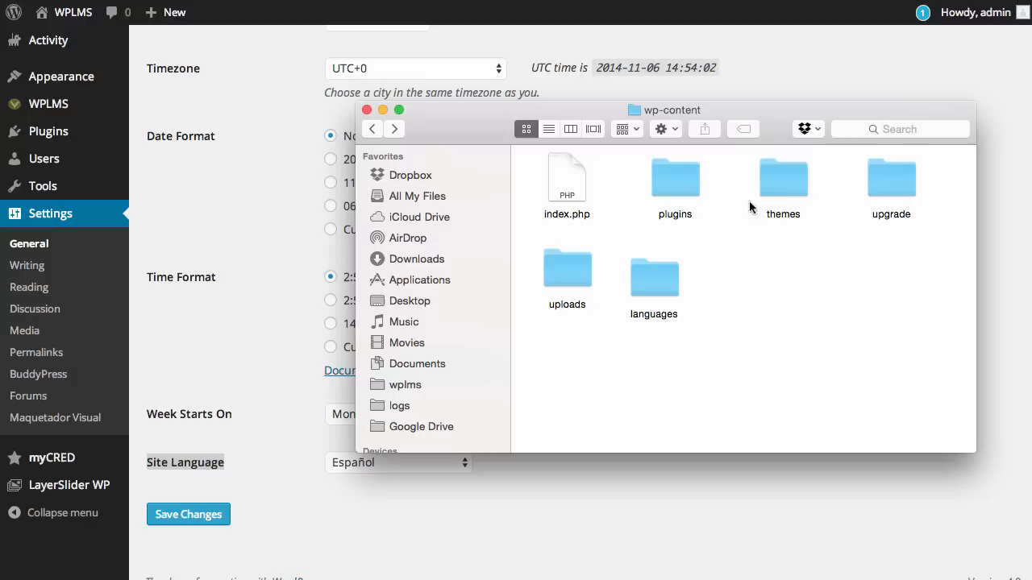
double_click(783, 177)
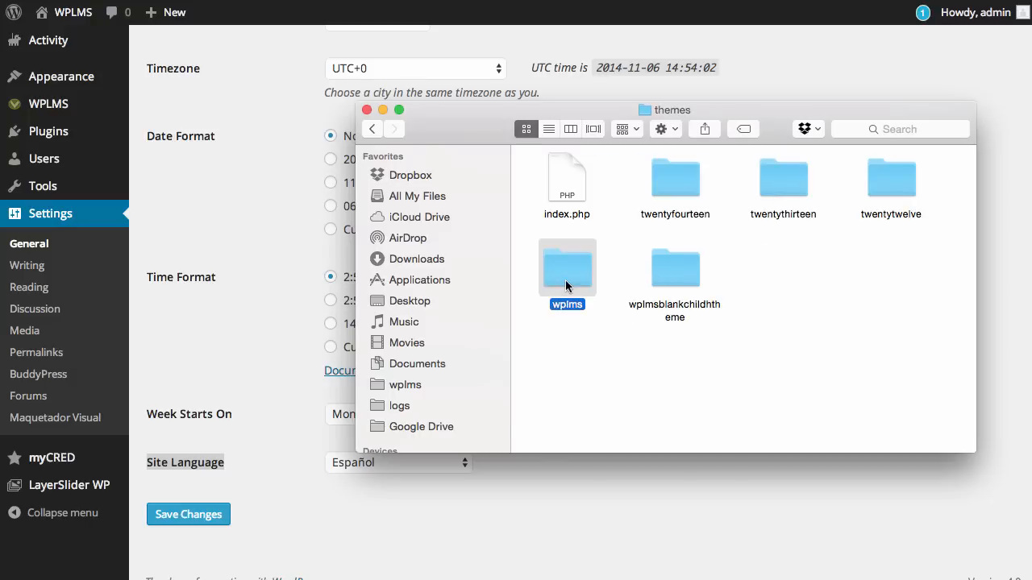
double_click(568, 266)
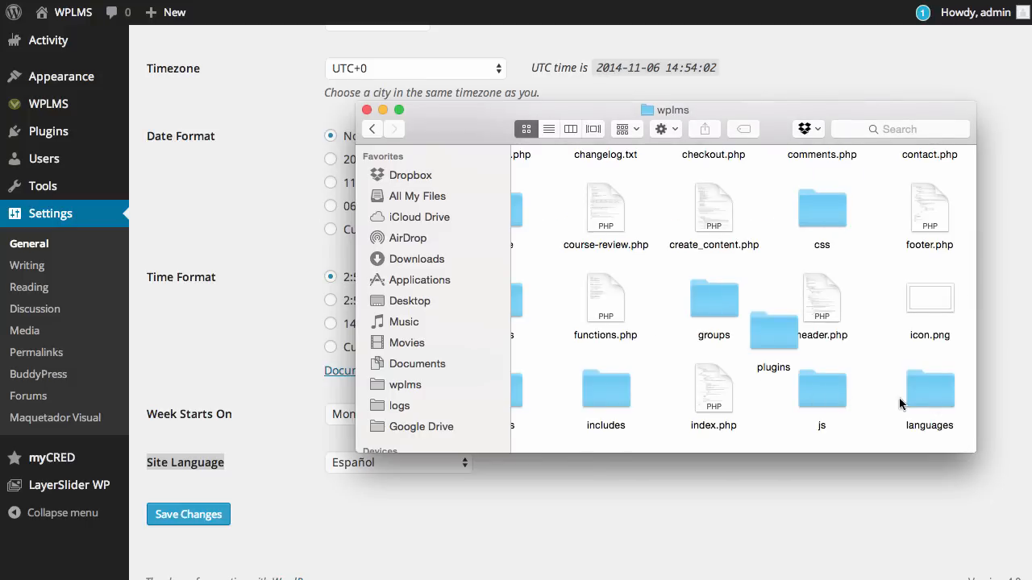
double_click(929, 387)
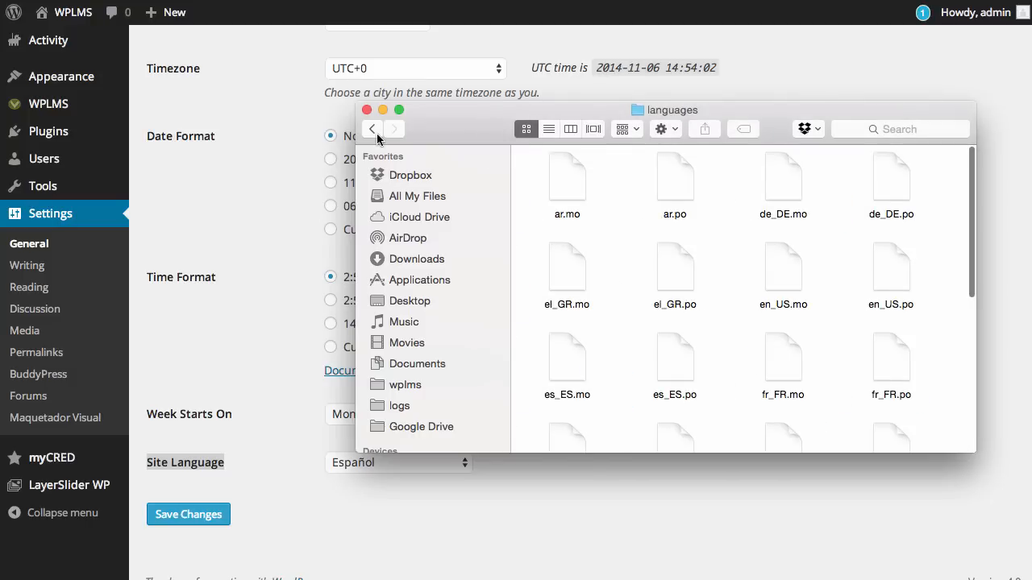
Select the theme's .mo translation files and return up to the wp-content folder
click(371, 129)
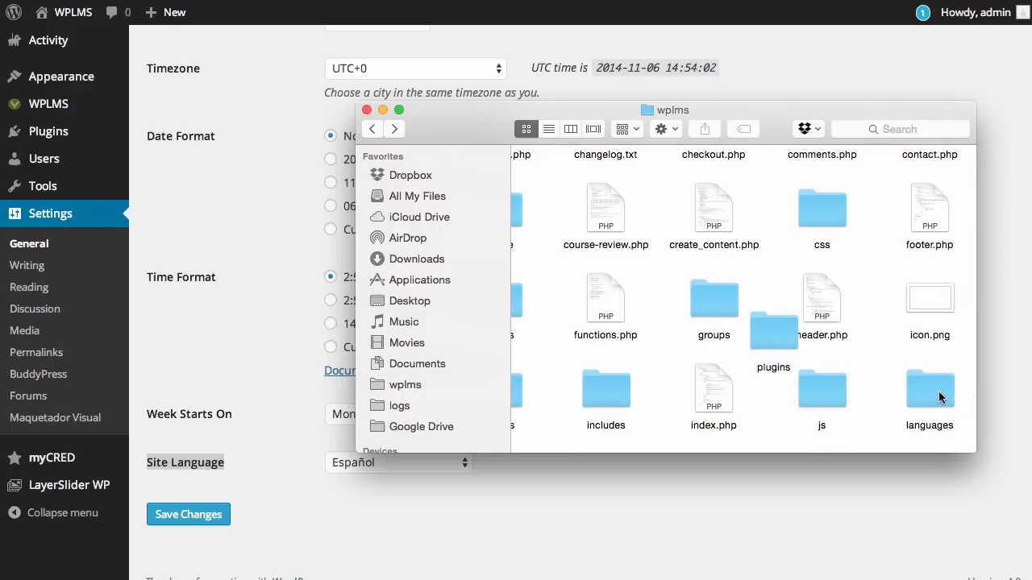
double_click(929, 389)
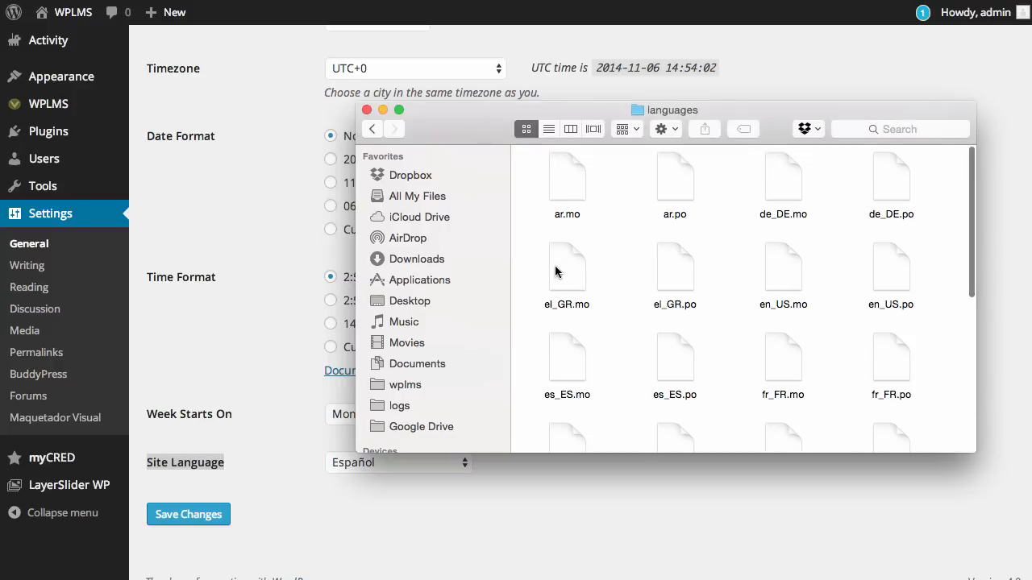
click(567, 266)
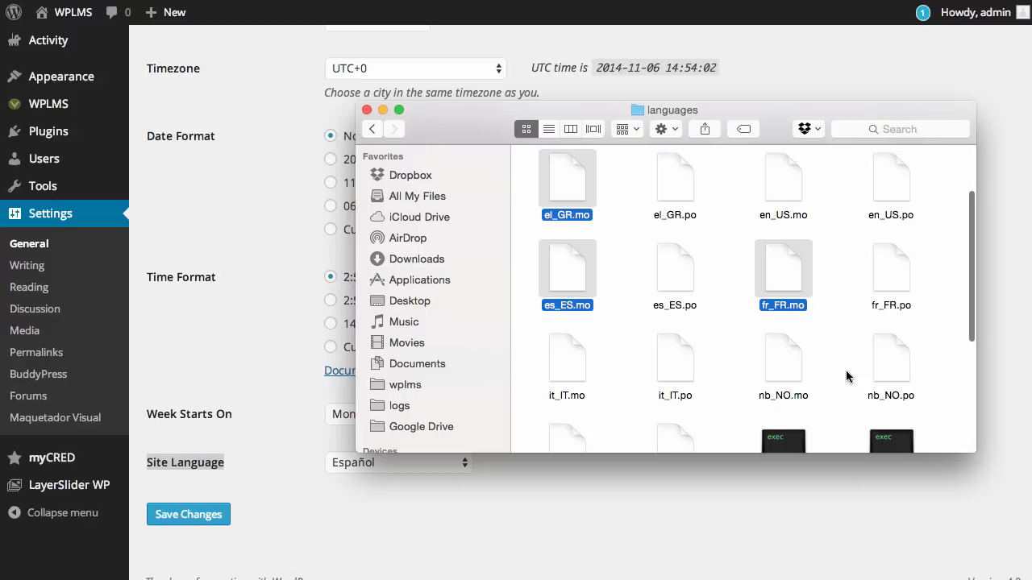
scroll(down, 3)
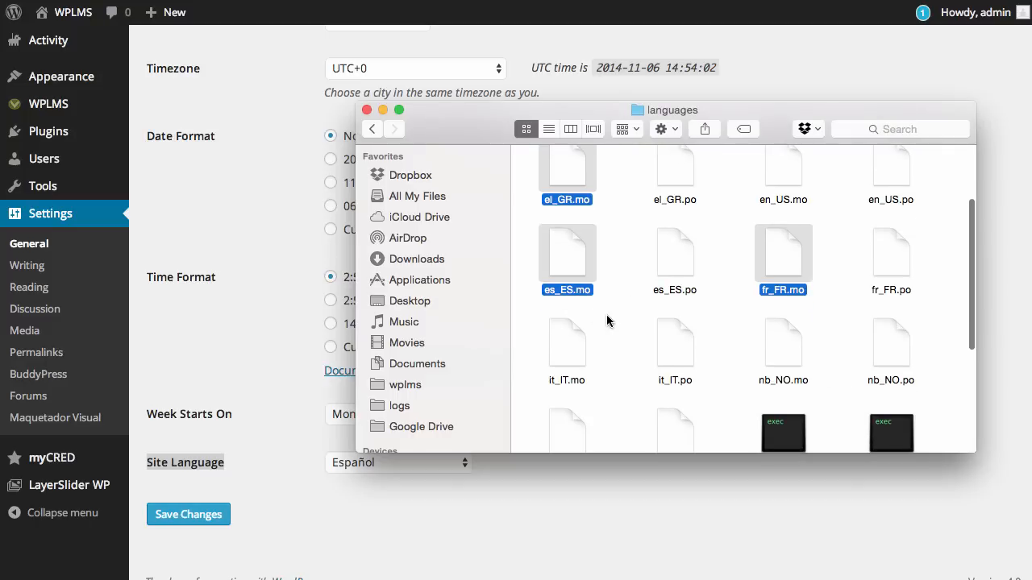
mouse_move(573, 278)
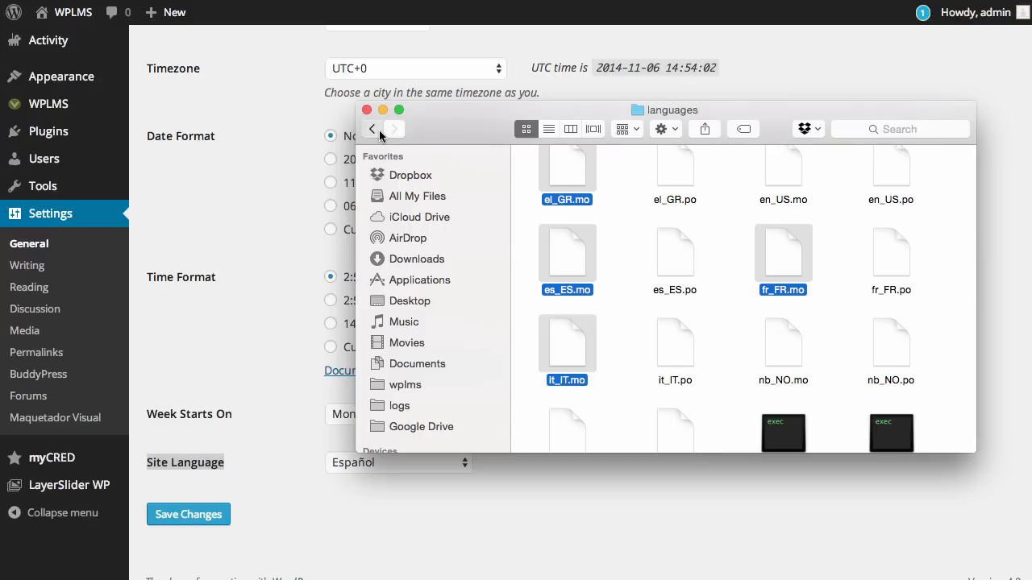
click(370, 129)
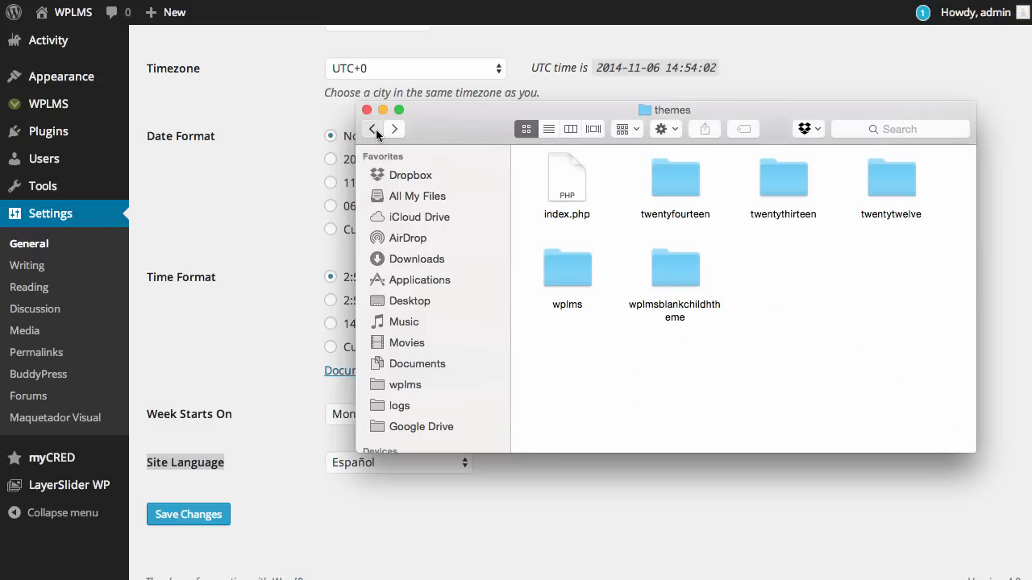
click(372, 129)
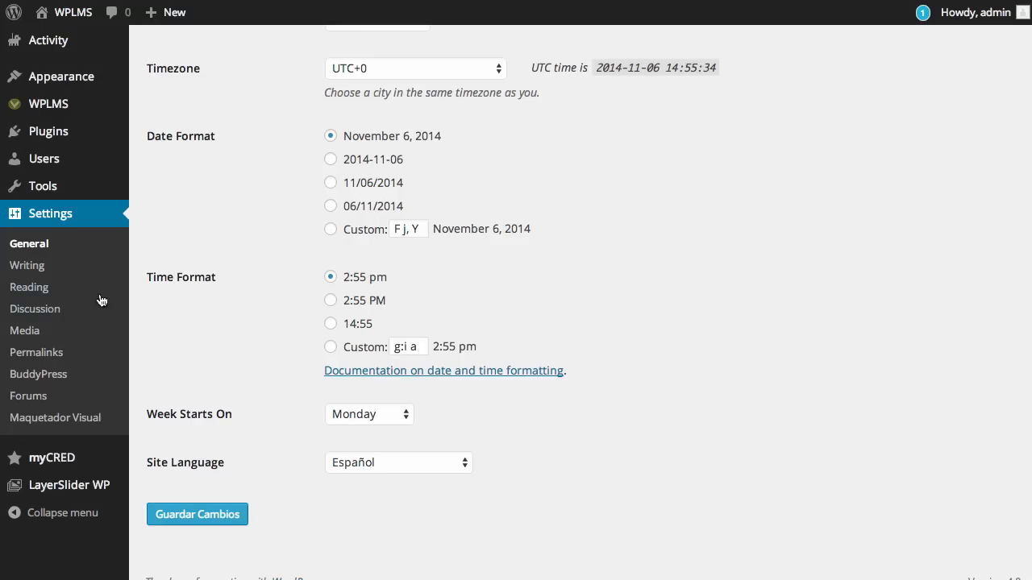
mouse_move(474, 466)
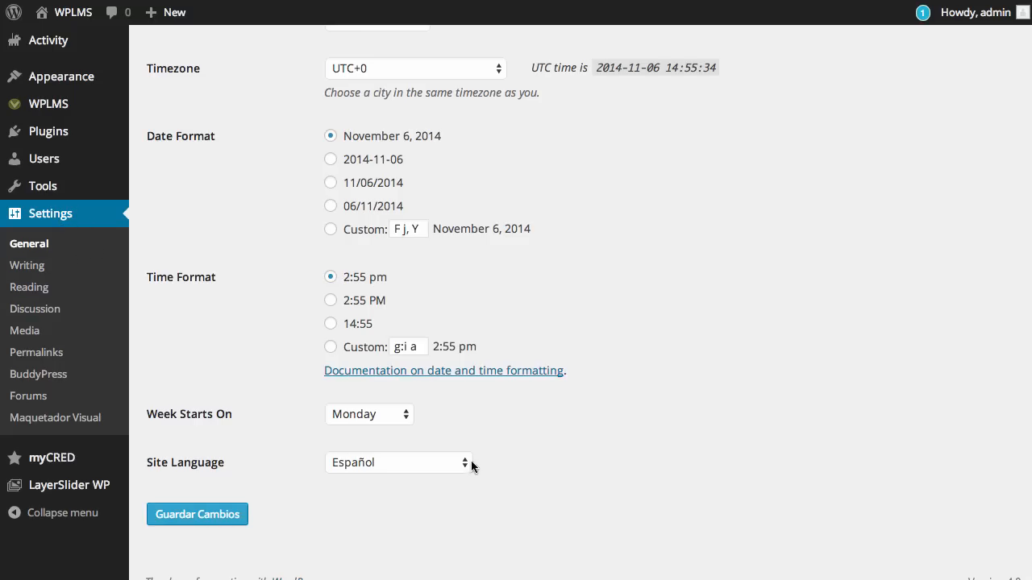
Choose el_GR in the Site Language dropdown of General Settings
click(396, 463)
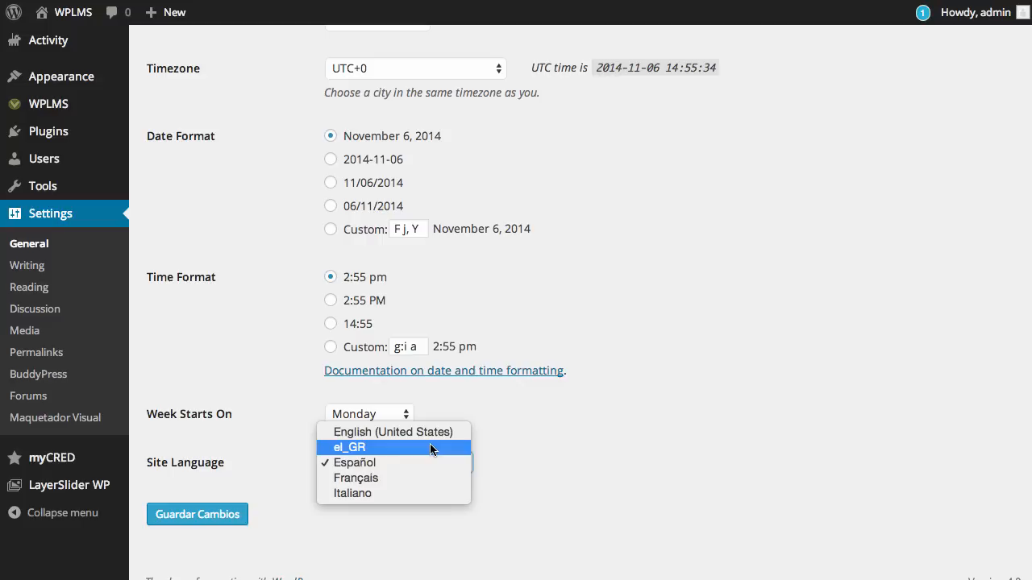
mouse_move(355, 477)
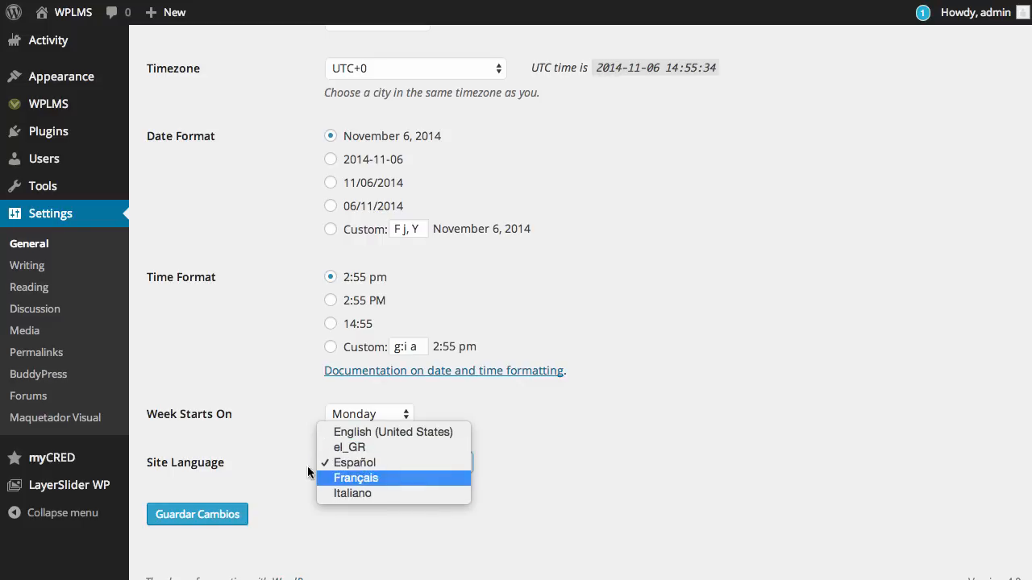
click(348, 446)
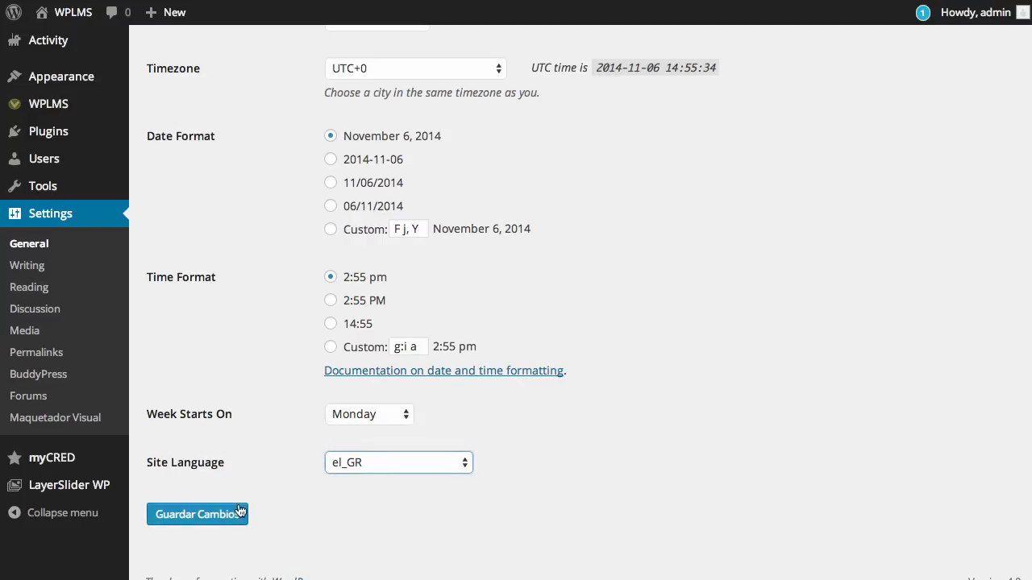
Save el_GR, then switch Site Language to Français and save again
click(197, 515)
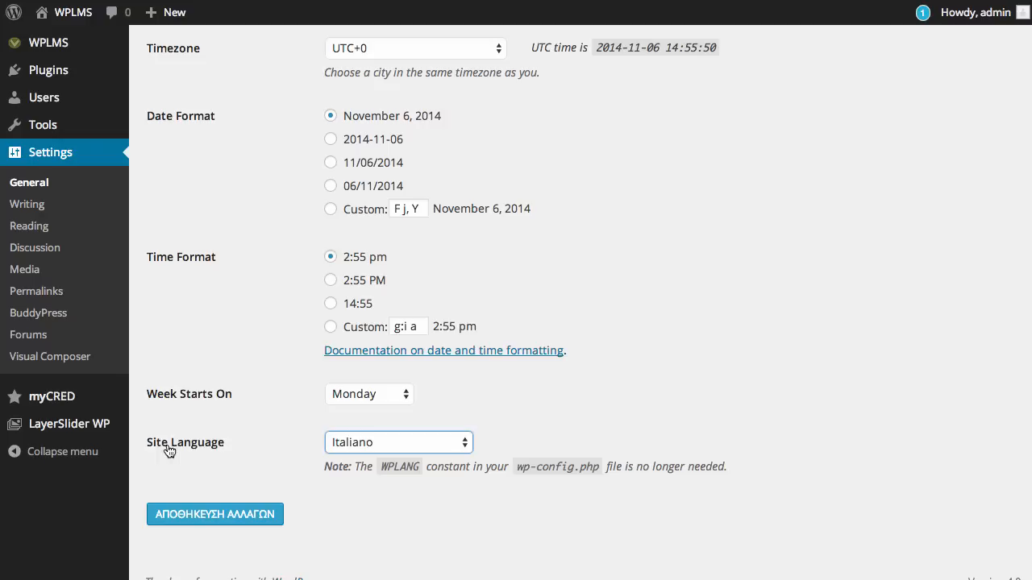
mouse_move(465, 474)
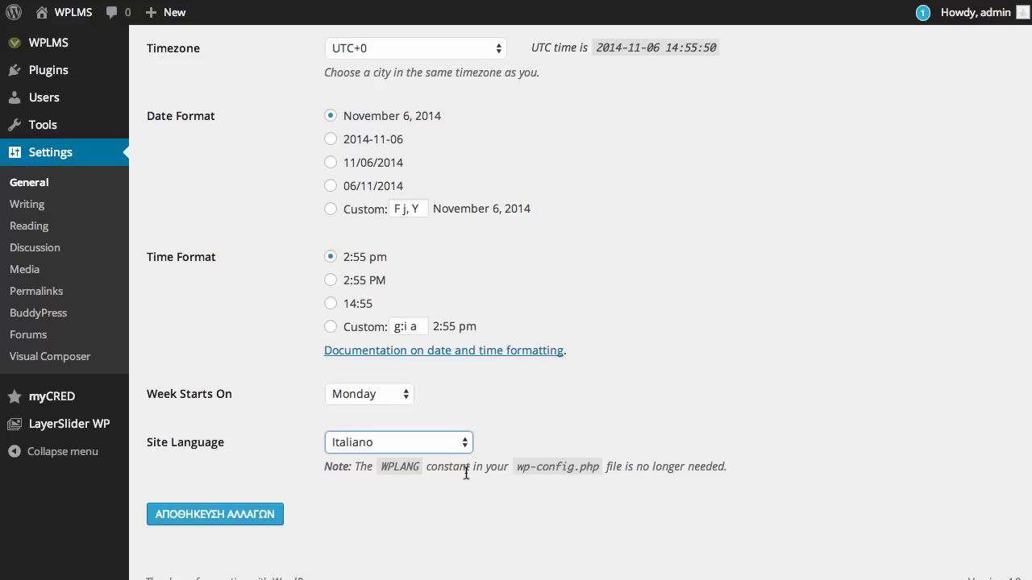
click(396, 442)
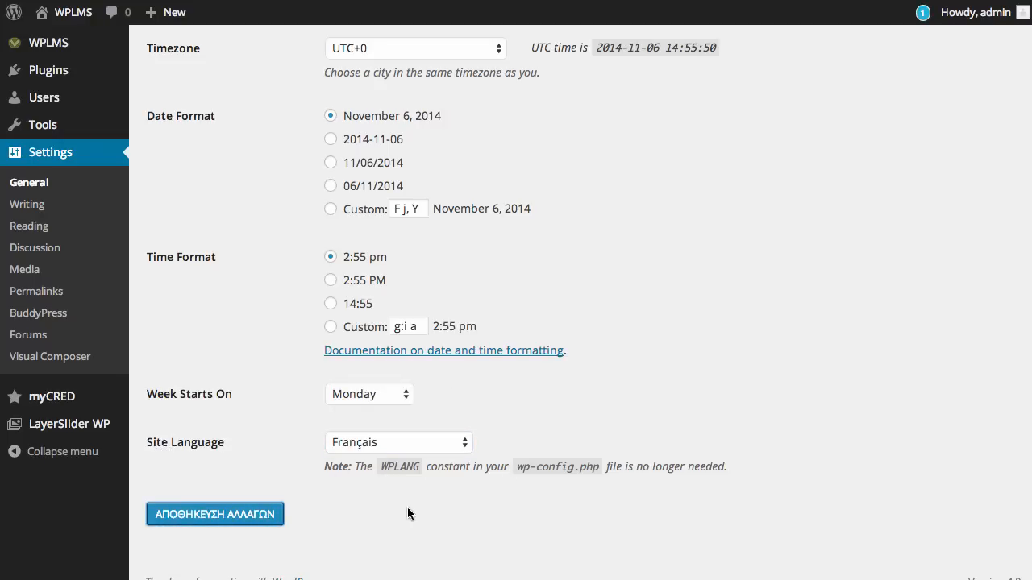
click(214, 514)
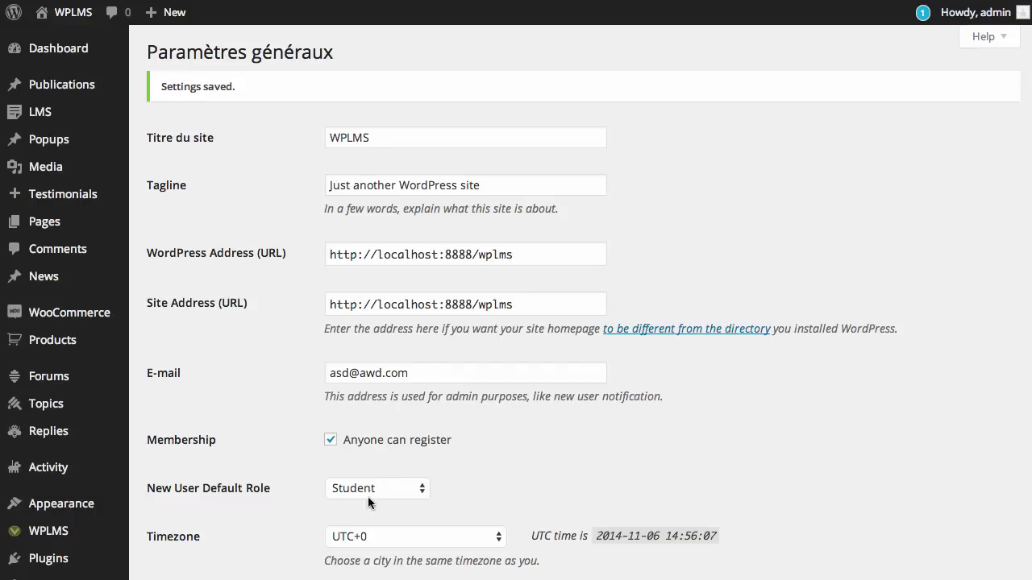